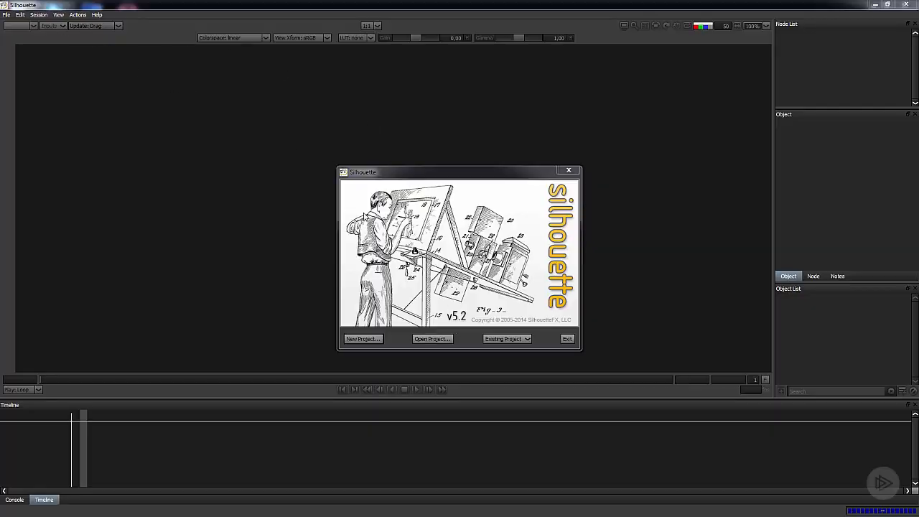
Step: Start a new project and name it m4-01
{"action": "left_click", "coordinate": [362, 339]}
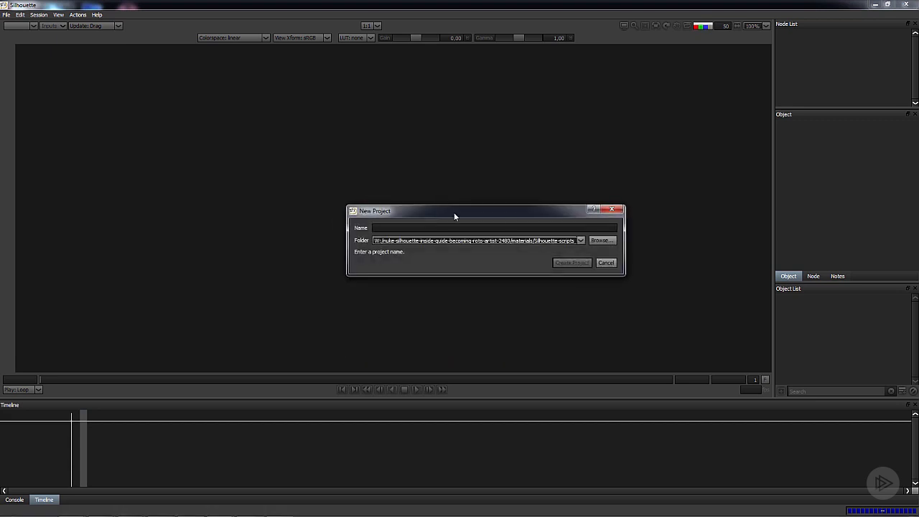
{"action": "left_click_drag", "start_coordinate": [453, 209], "coordinate": [474, 227]}
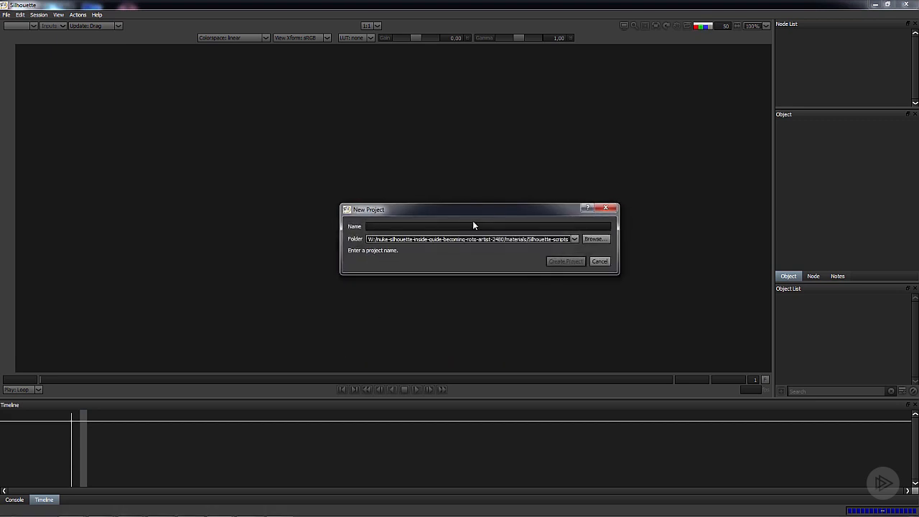
{"action": "type", "text": "m4-01"}
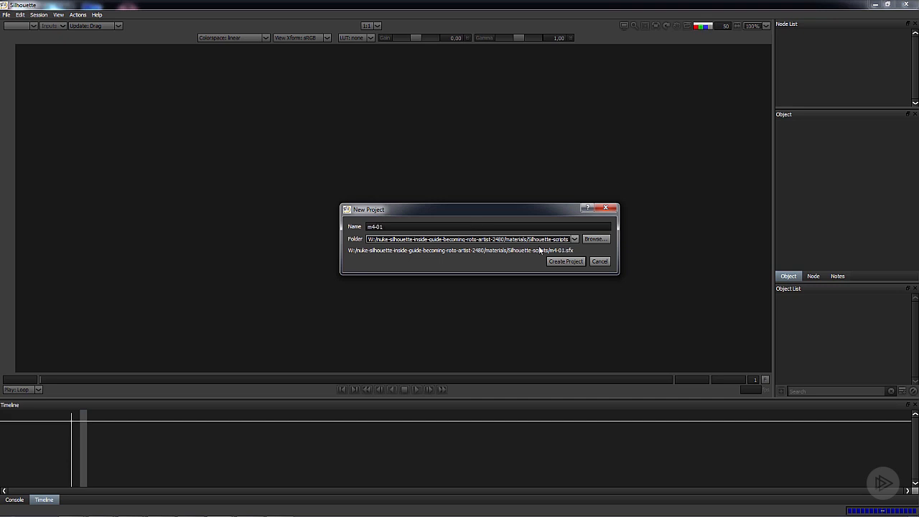
Step: Choose the Silhouette-scripts folder as the location and create the project
{"action": "left_click", "coordinate": [596, 238]}
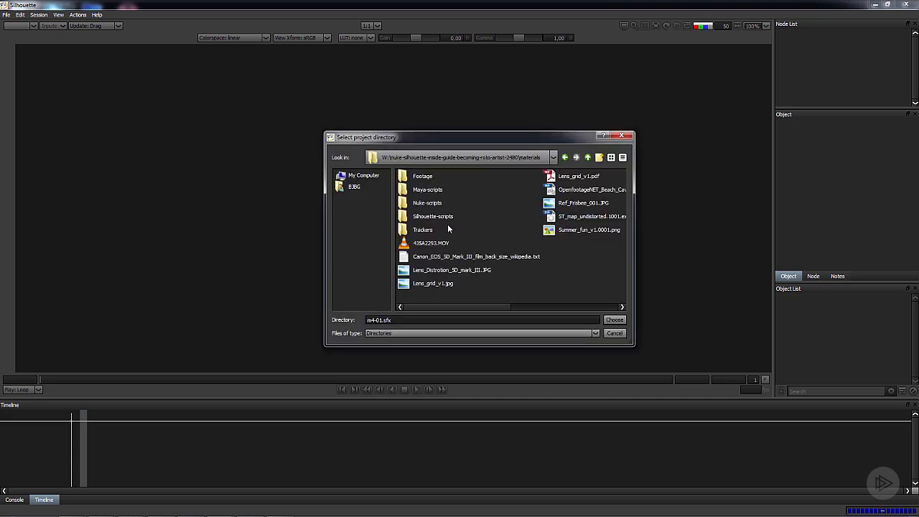
{"action": "left_click", "coordinate": [614, 319]}
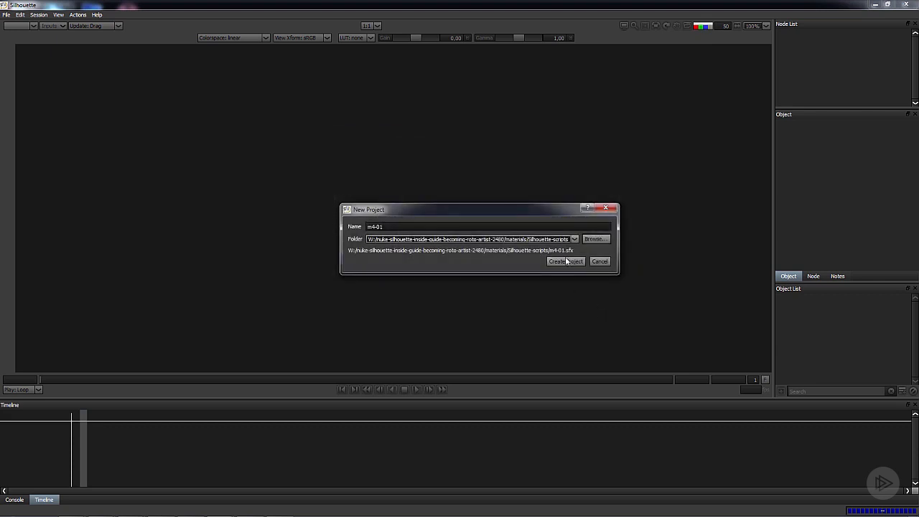
{"action": "left_click", "coordinate": [565, 261]}
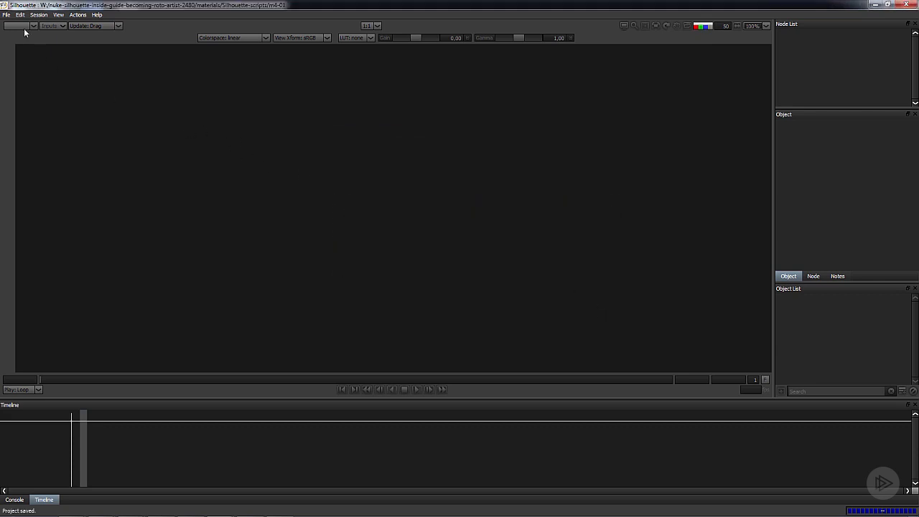
Step: Bring up the Import Media browser from the File menu
{"action": "left_click", "coordinate": [5, 14]}
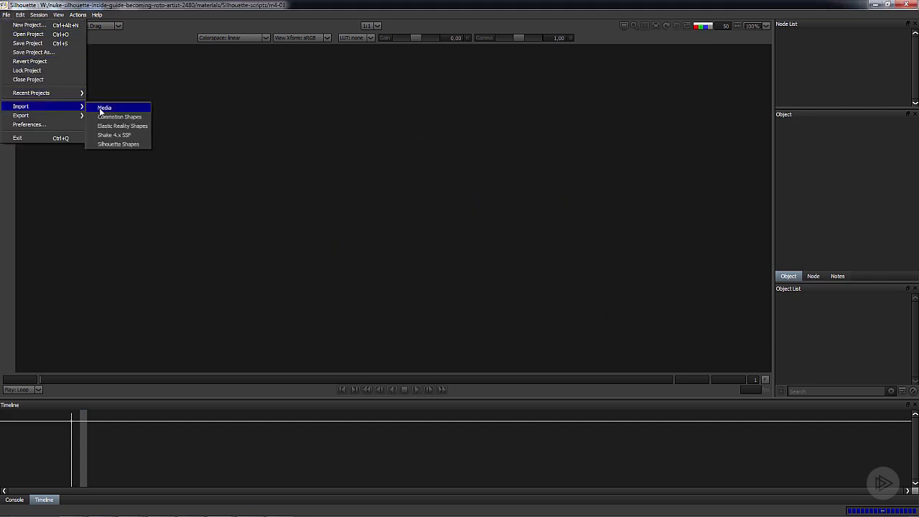
{"action": "left_click", "coordinate": [103, 107]}
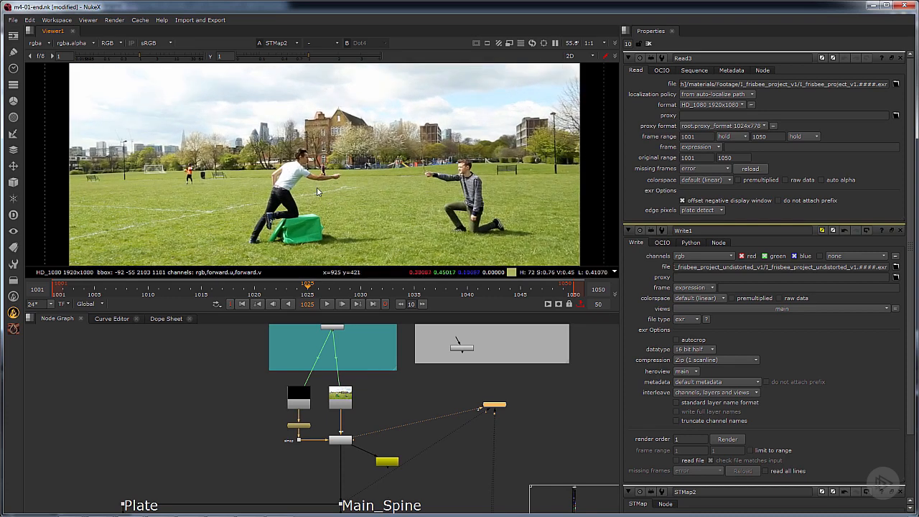
{"action": "mouse_move", "coordinate": [342, 185]}
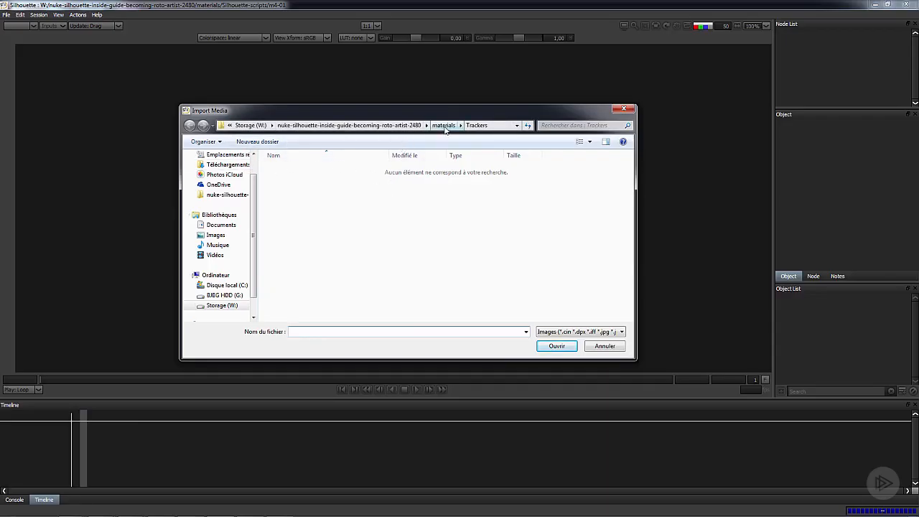
Step: Navigate up to materials and into the Footage folder to select the sequence
{"action": "left_click", "coordinate": [443, 125]}
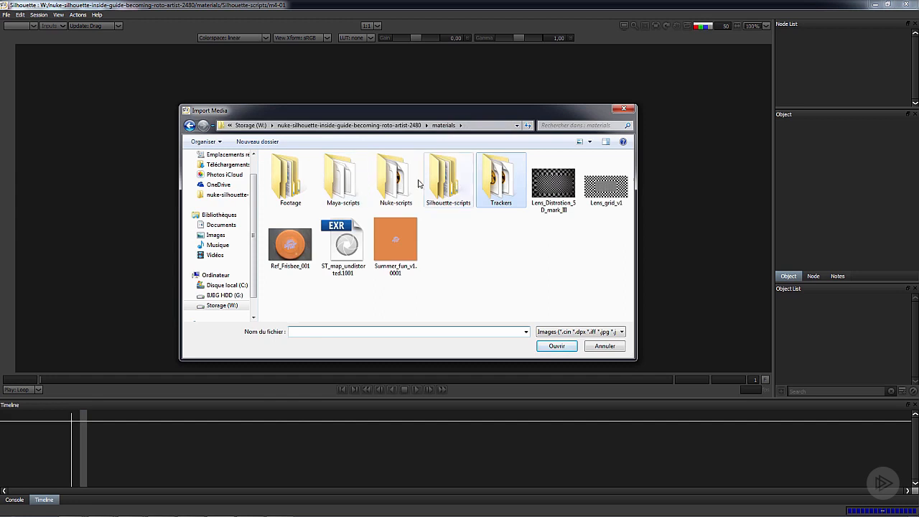
{"action": "double_click", "coordinate": [290, 179]}
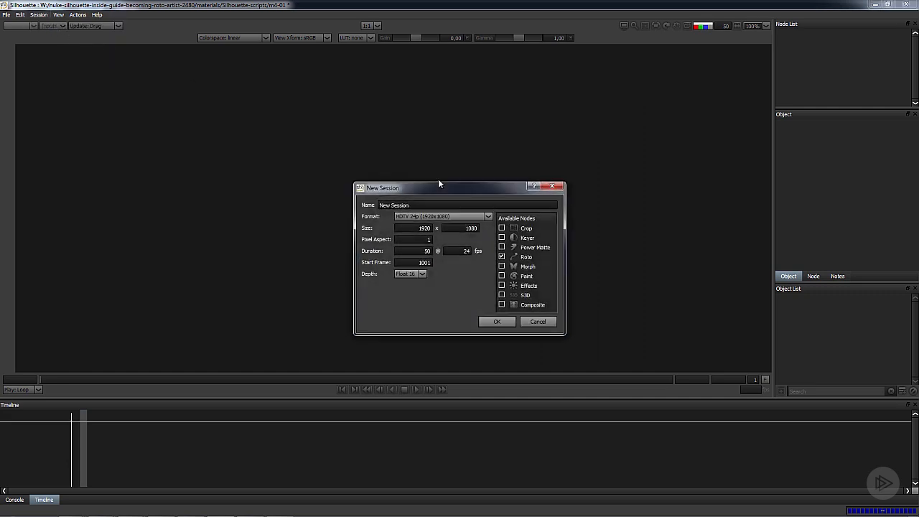
Step: Name the session m4-01, settle on a bit depth and confirm the new session
{"action": "type", "text": "m4-01"}
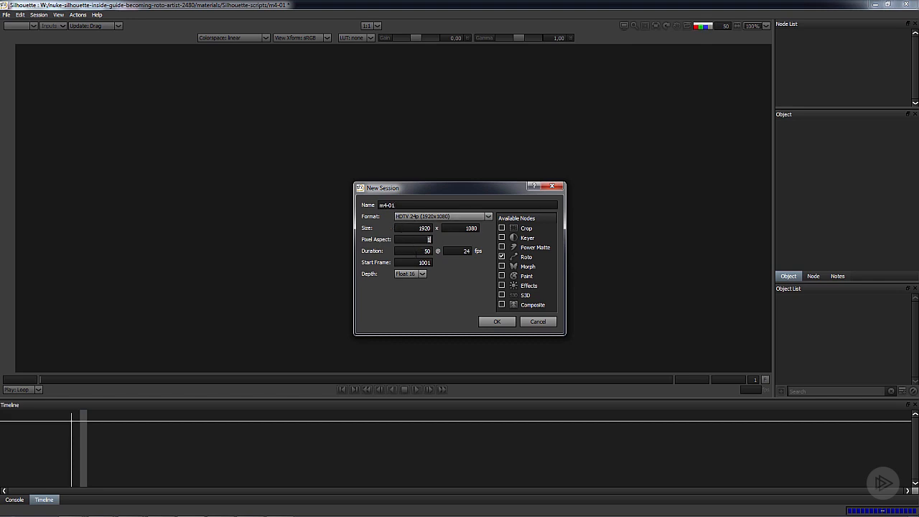
{"action": "left_click", "coordinate": [410, 272]}
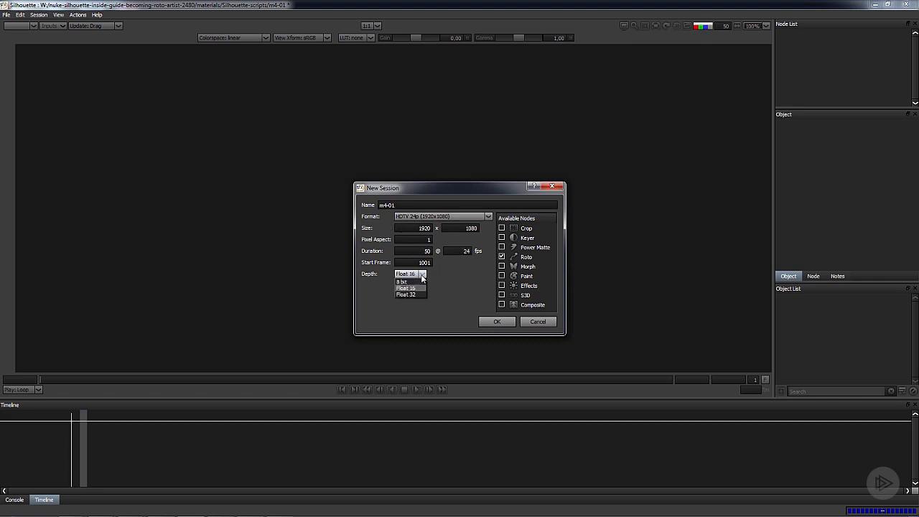
{"action": "left_click", "coordinate": [405, 273]}
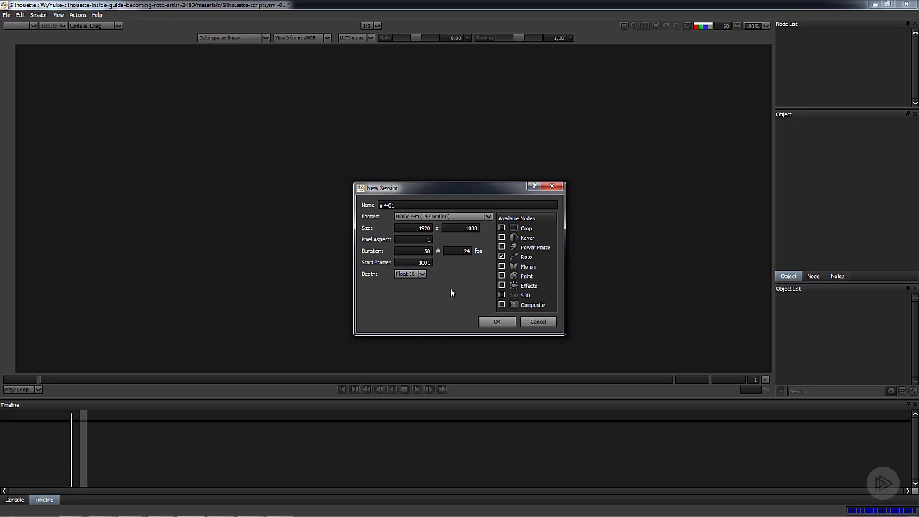
{"action": "mouse_move", "coordinate": [505, 266]}
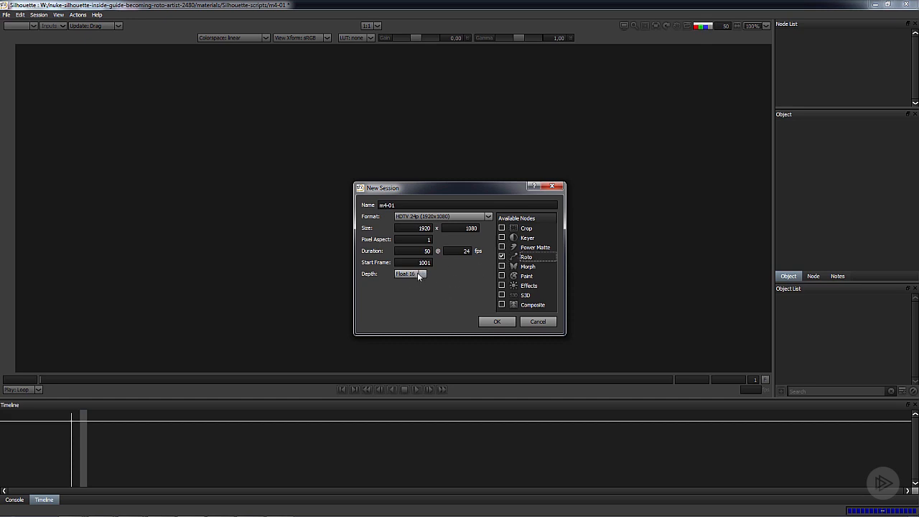
{"action": "left_click", "coordinate": [421, 273]}
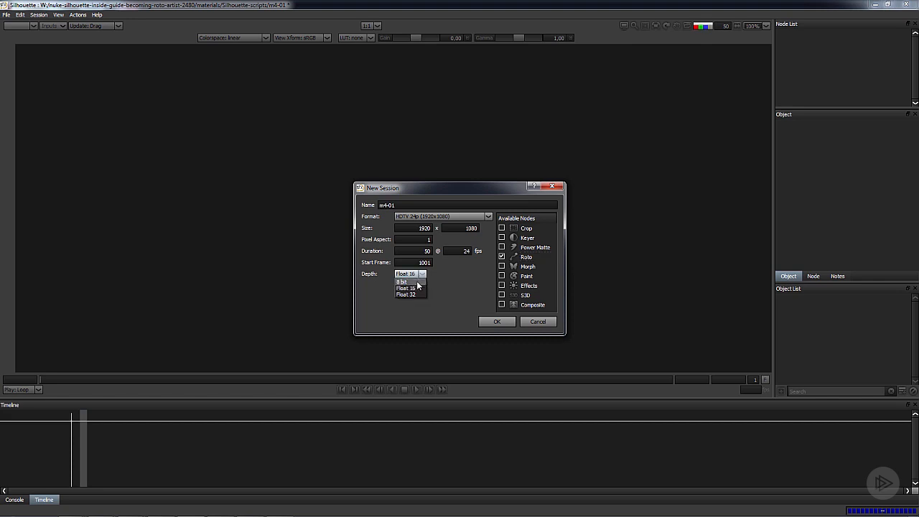
{"action": "left_click", "coordinate": [402, 279]}
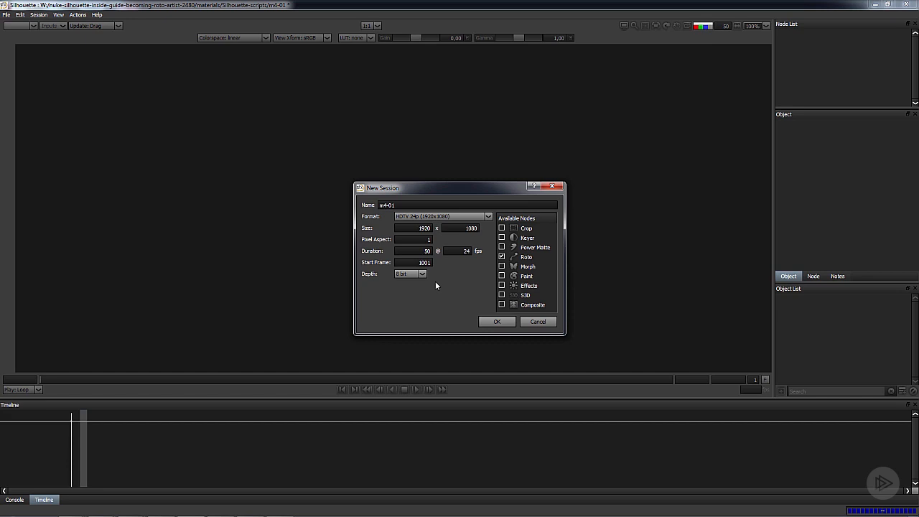
{"action": "mouse_move", "coordinate": [513, 276]}
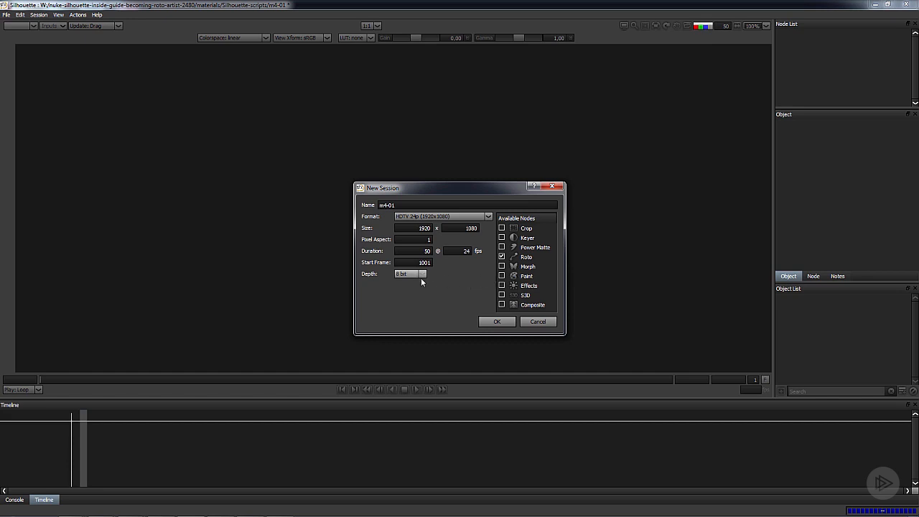
{"action": "left_click", "coordinate": [410, 273]}
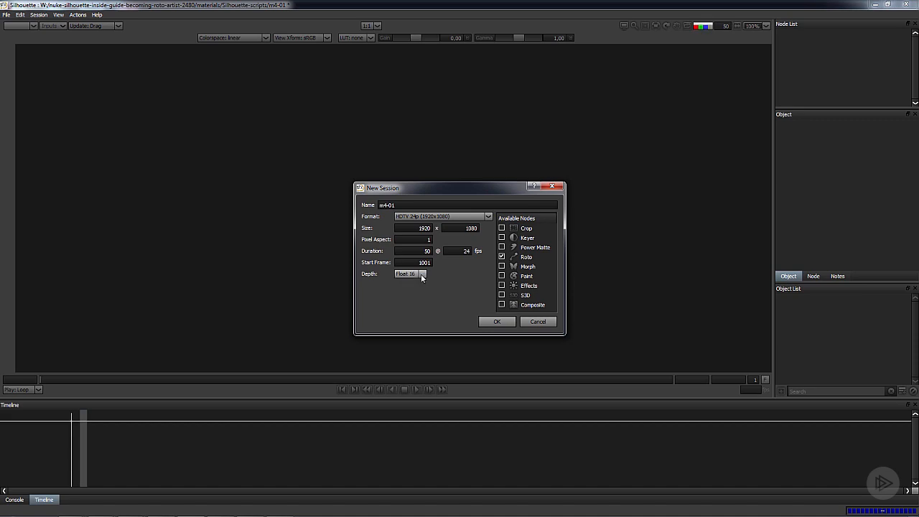
{"action": "left_click", "coordinate": [410, 273]}
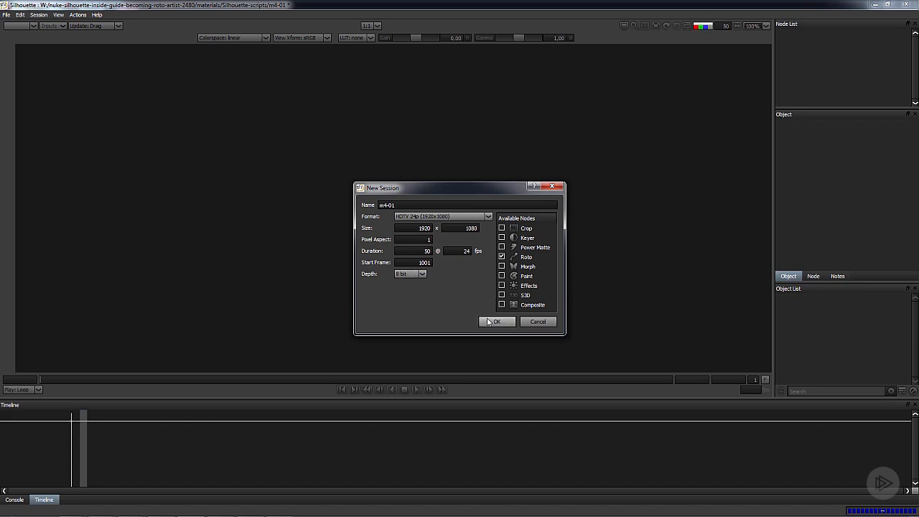
{"action": "left_click", "coordinate": [496, 321]}
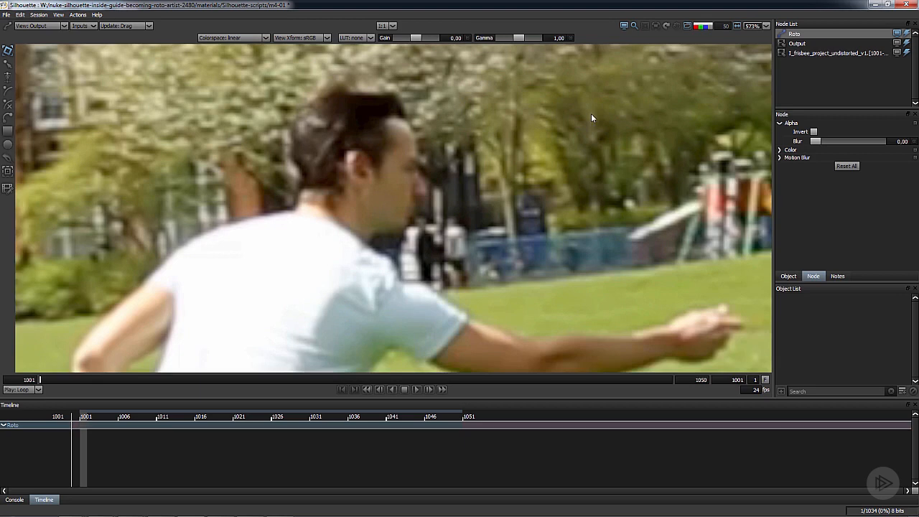
Step: Set the Zoom Filter option in the Viewer preferences
{"action": "left_click", "coordinate": [8, 15]}
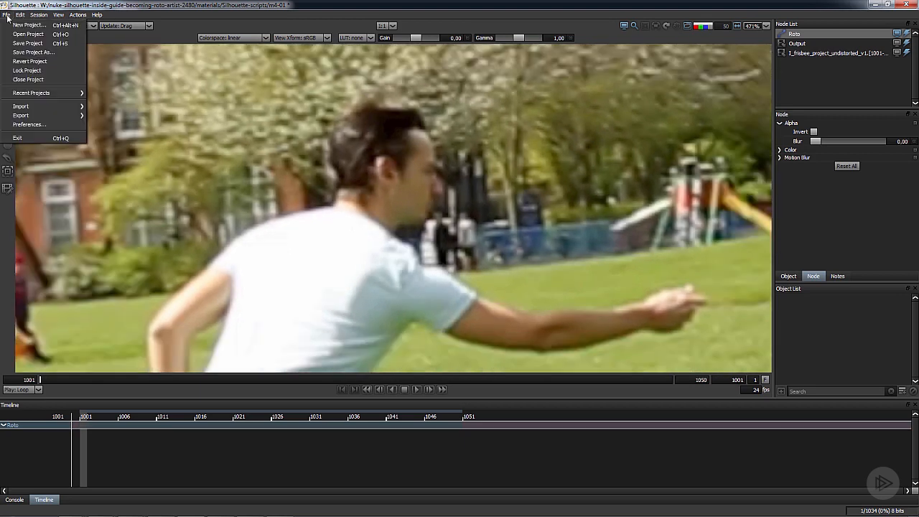
{"action": "left_click", "coordinate": [29, 123]}
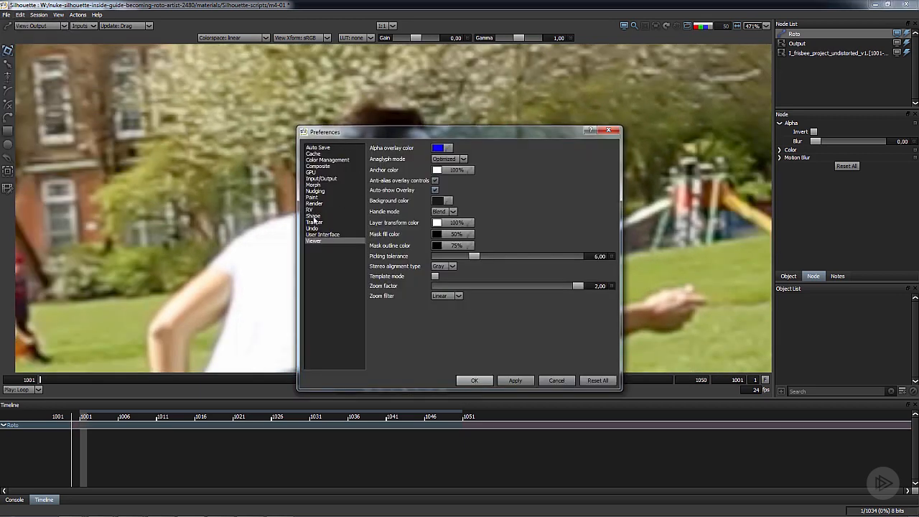
{"action": "mouse_move", "coordinate": [440, 297]}
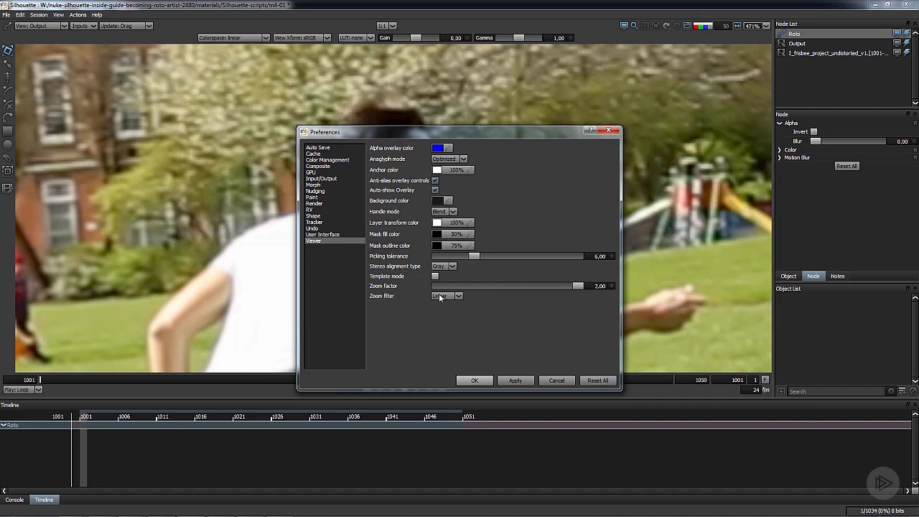
{"action": "left_click", "coordinate": [446, 296]}
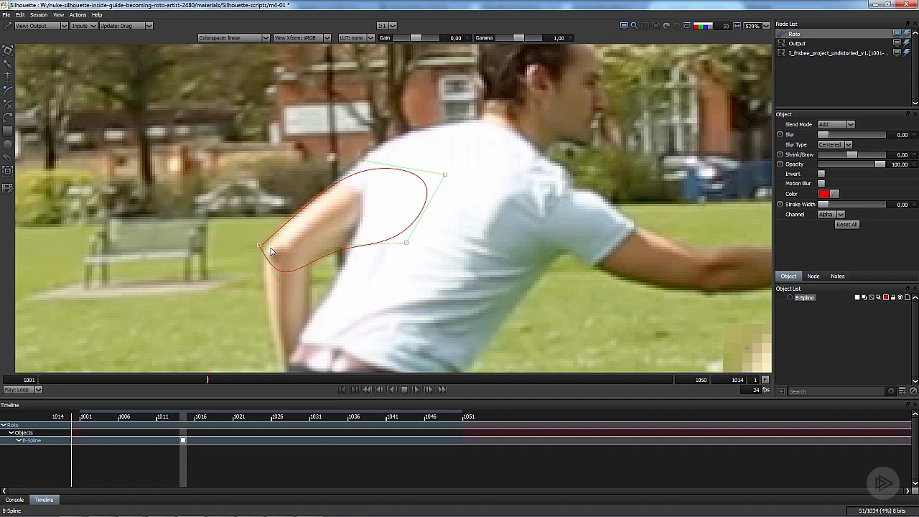
Step: Adjust the outline of the B-spline shape around the actor's arm
{"action": "left_click_drag", "start_coordinate": [258, 246], "coordinate": [344, 246]}
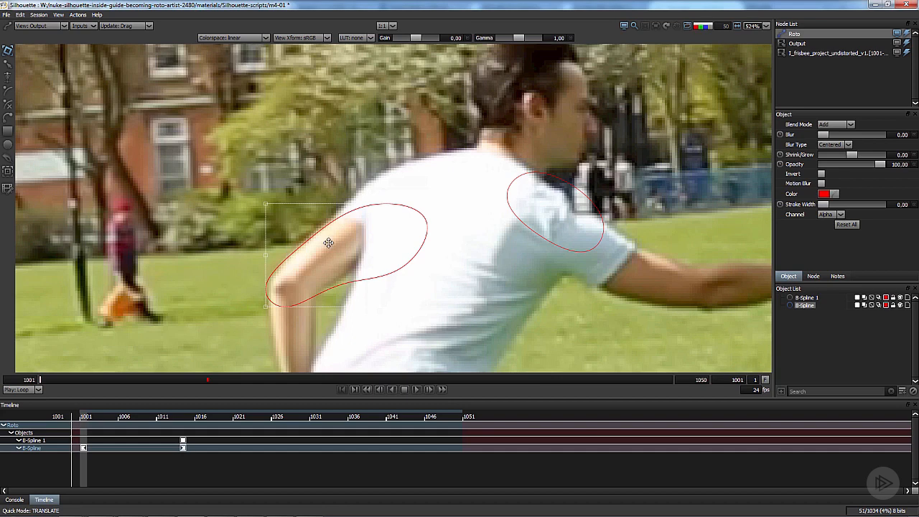
Step: Reshape the arm spline near the elbow
{"action": "left_click_drag", "start_coordinate": [327, 241], "coordinate": [281, 290]}
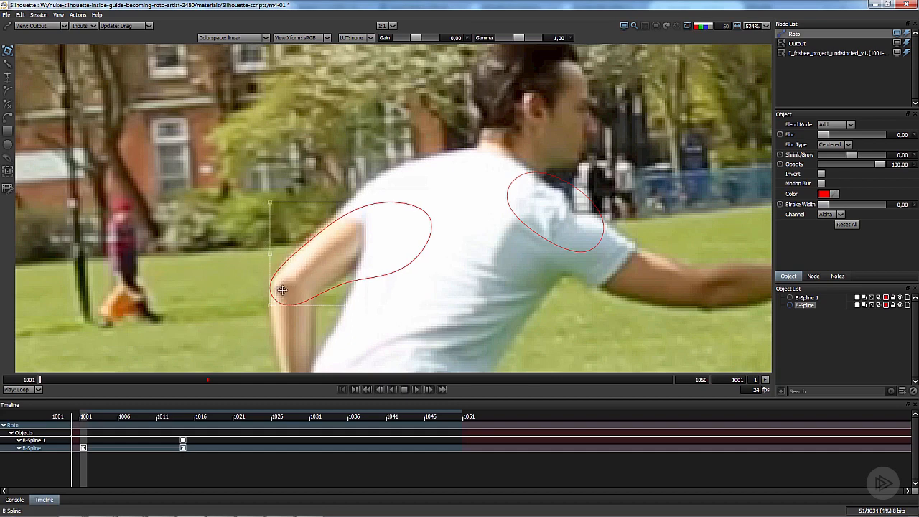
{"action": "mouse_move", "coordinate": [439, 186]}
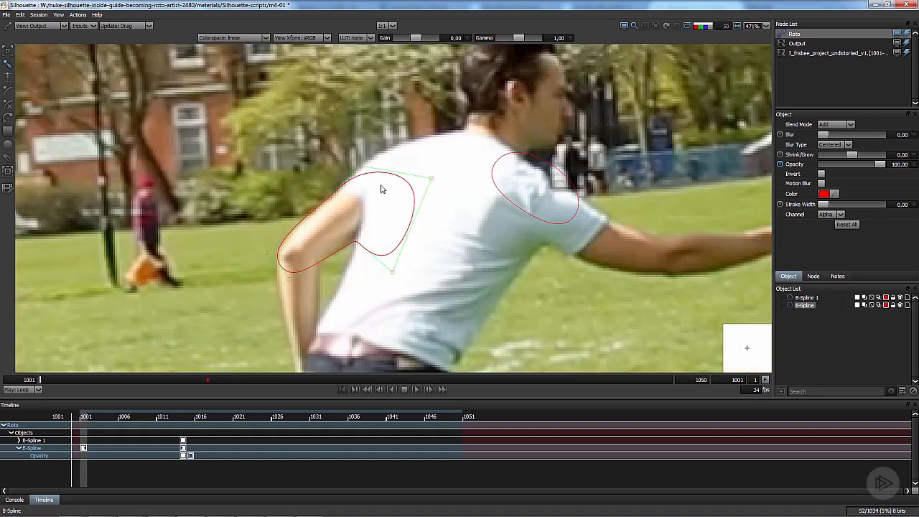
{"action": "mouse_move", "coordinate": [399, 199]}
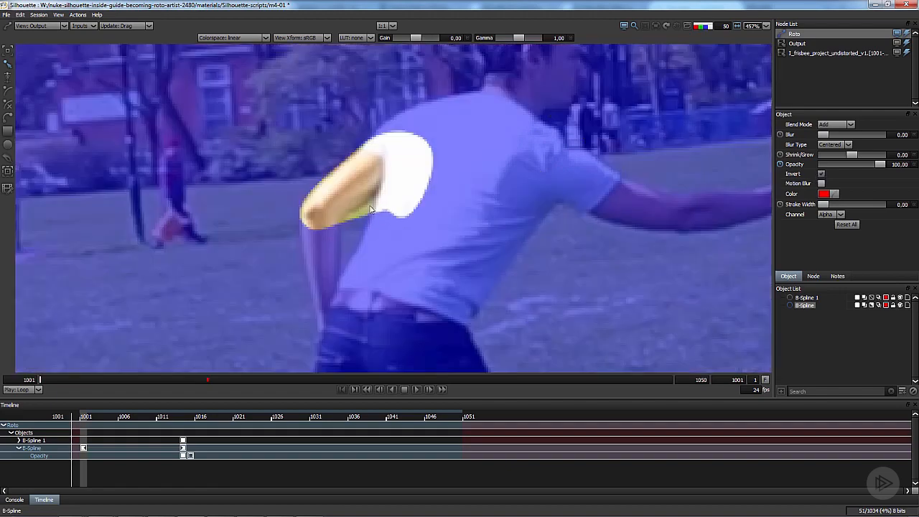
{"action": "mouse_move", "coordinate": [772, 184]}
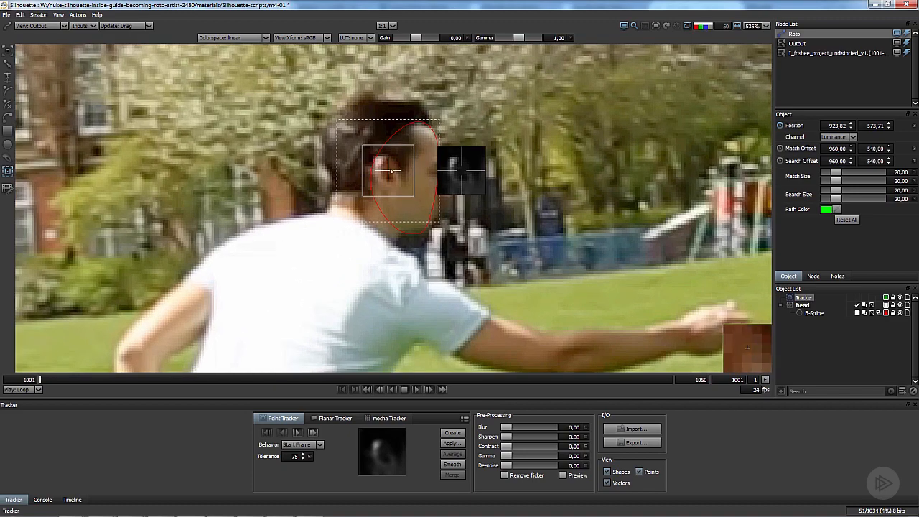
Step: Position the tracker over the actor's head and track it forward through the shot
{"action": "left_click_drag", "start_coordinate": [387, 169], "coordinate": [393, 178]}
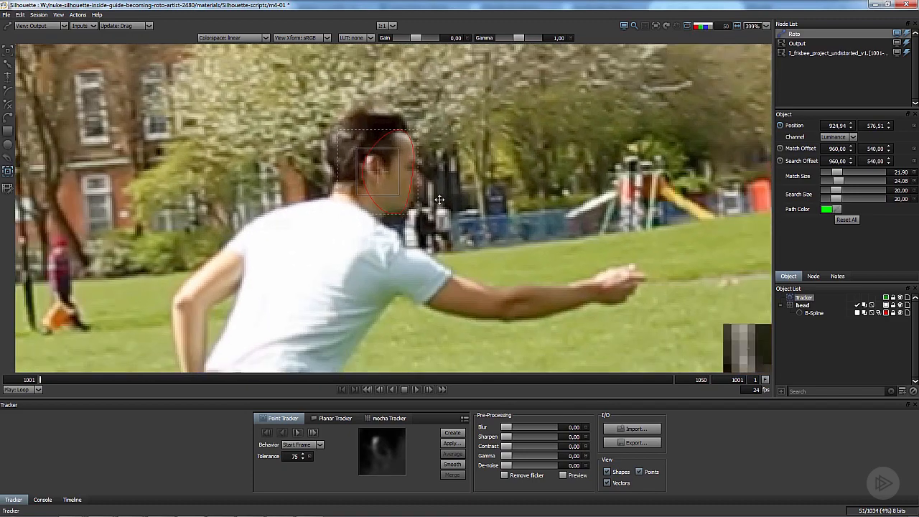
{"action": "left_click", "coordinate": [313, 432]}
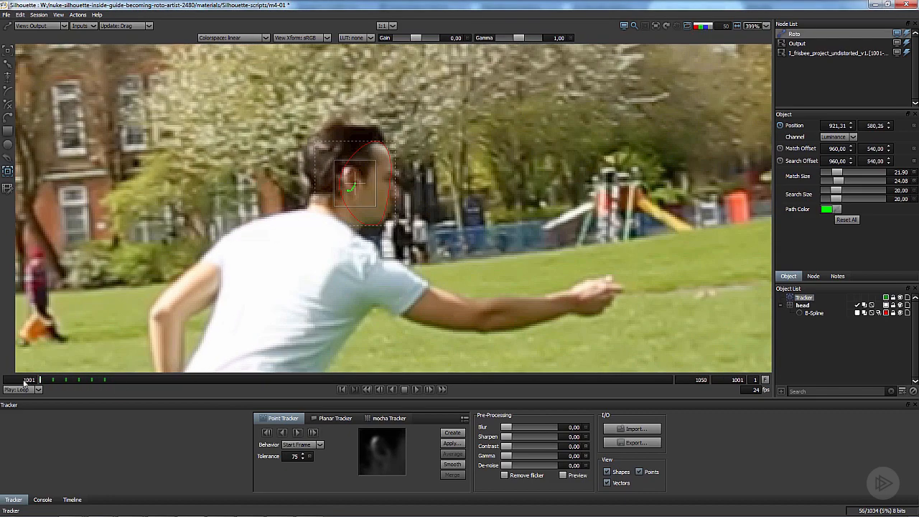
{"action": "left_click", "coordinate": [298, 430]}
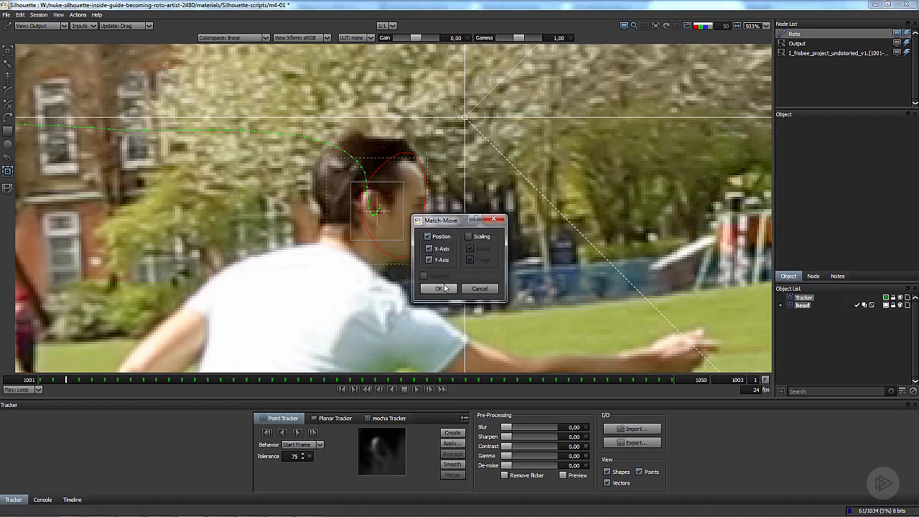
Step: Confirm the Position match-move, play the stabilized shot and stop playback
{"action": "left_click", "coordinate": [439, 287]}
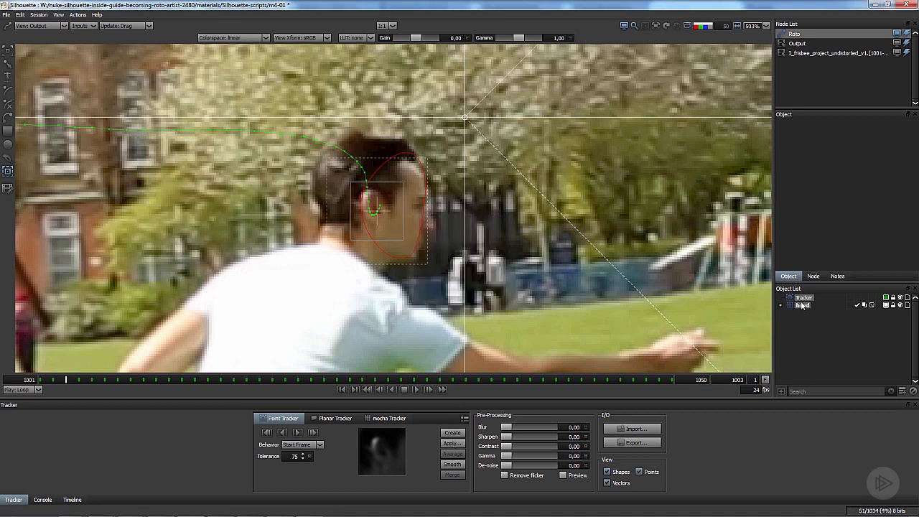
{"action": "left_click", "coordinate": [801, 304]}
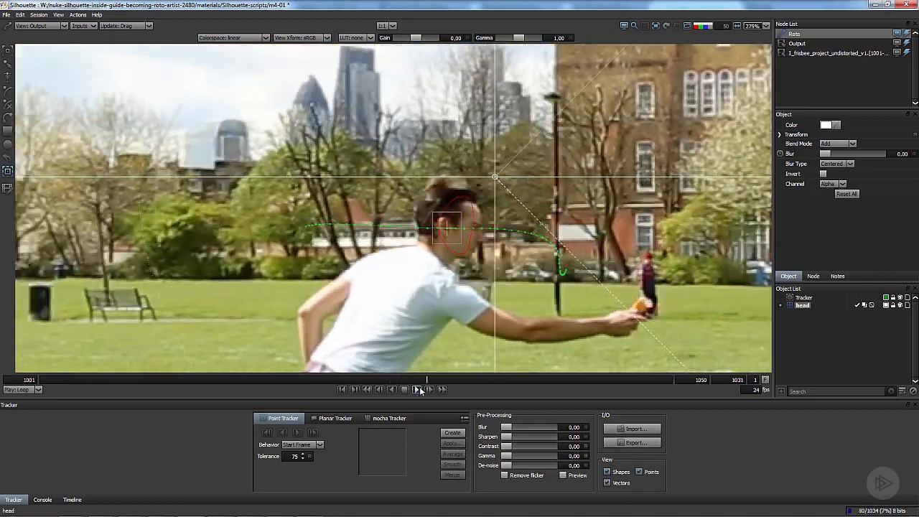
{"action": "left_click", "coordinate": [416, 389]}
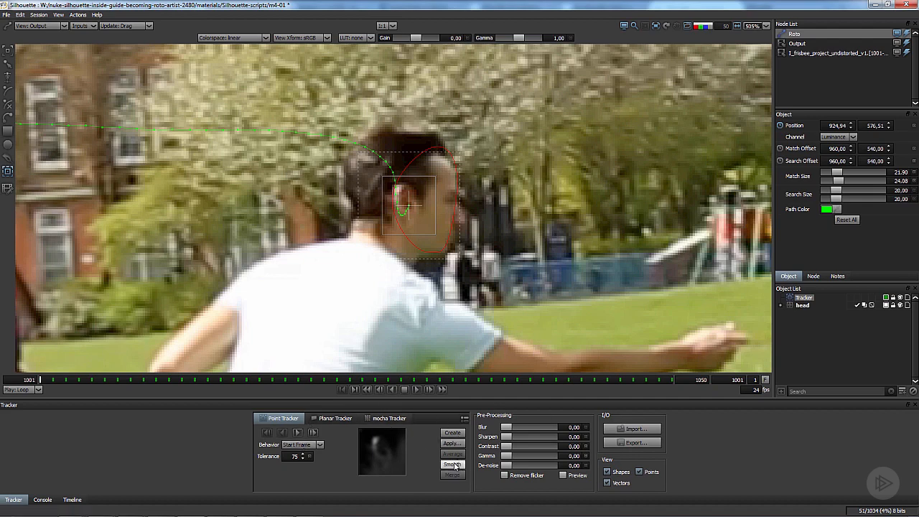
{"action": "left_click", "coordinate": [453, 465]}
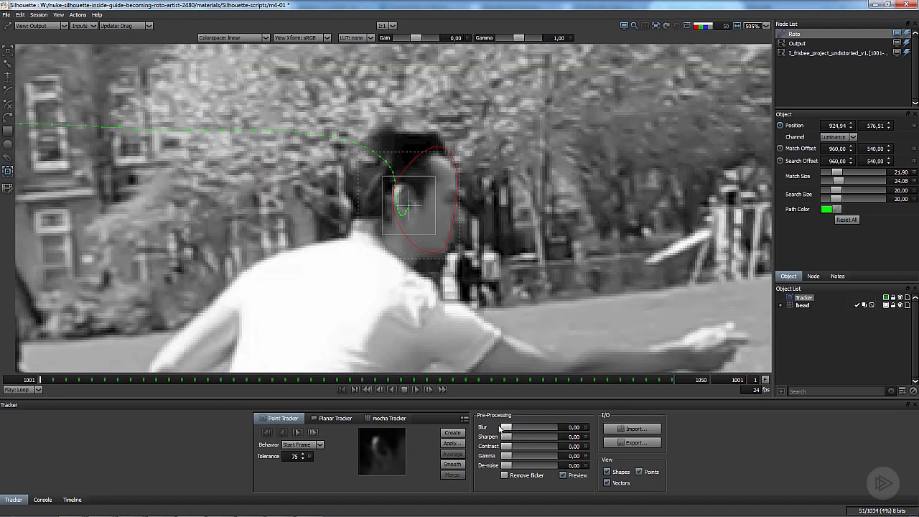
{"action": "left_click_drag", "start_coordinate": [505, 445], "coordinate": [515, 444]}
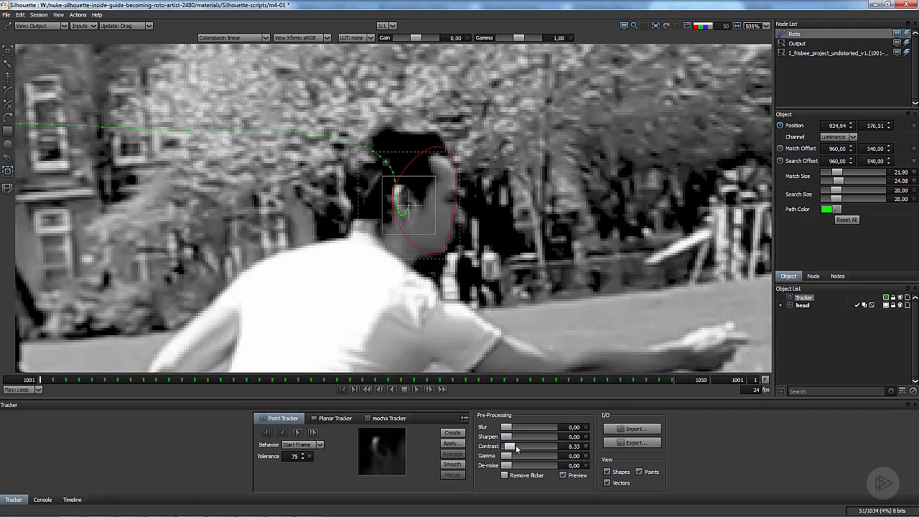
{"action": "left_click_drag", "start_coordinate": [505, 465], "coordinate": [531, 465]}
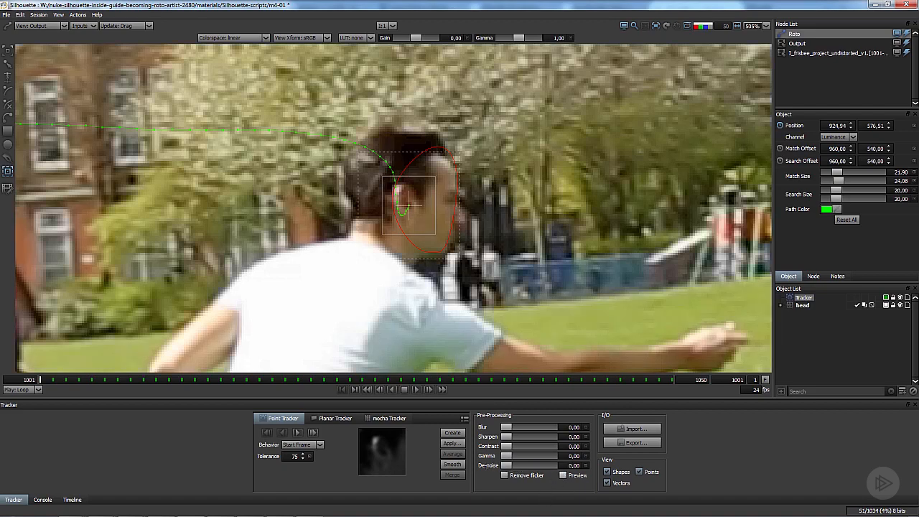
Step: Review the track import formats and the After Effects export type, then cancel both
{"action": "left_click", "coordinate": [633, 427]}
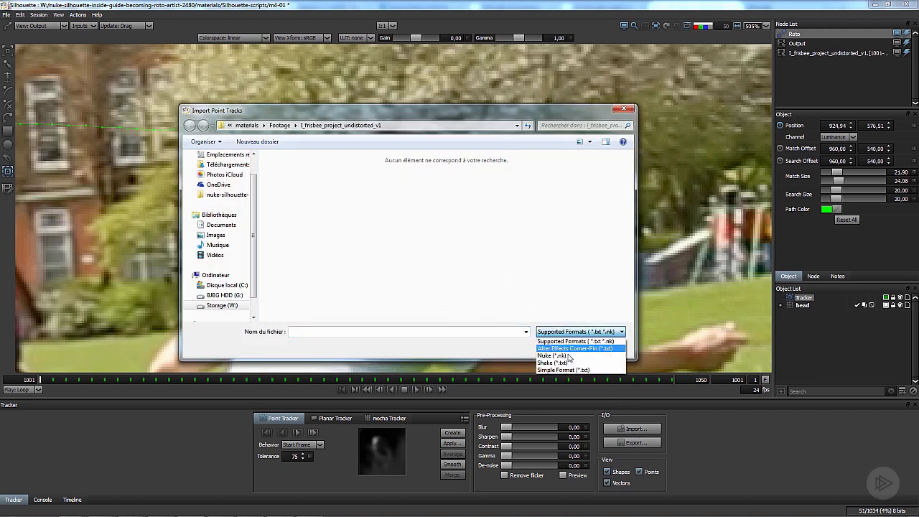
{"action": "mouse_move", "coordinate": [553, 362]}
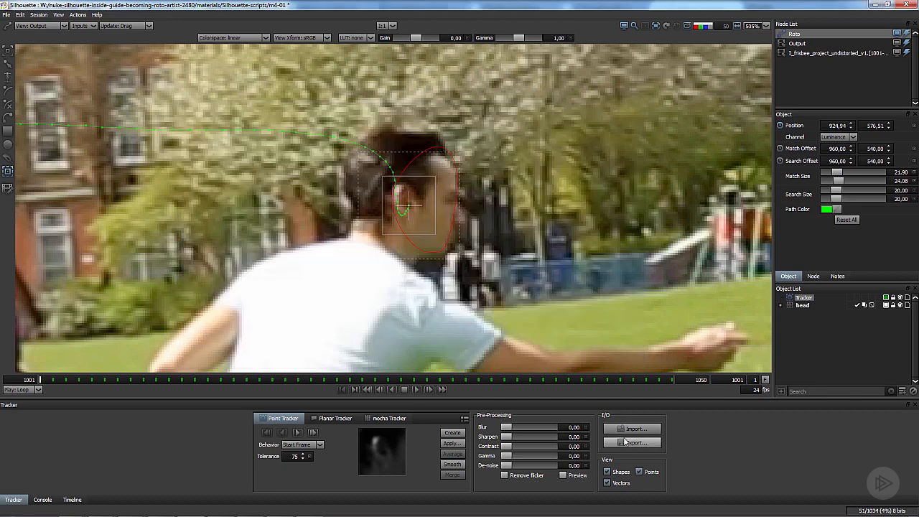
{"action": "left_click", "coordinate": [635, 442]}
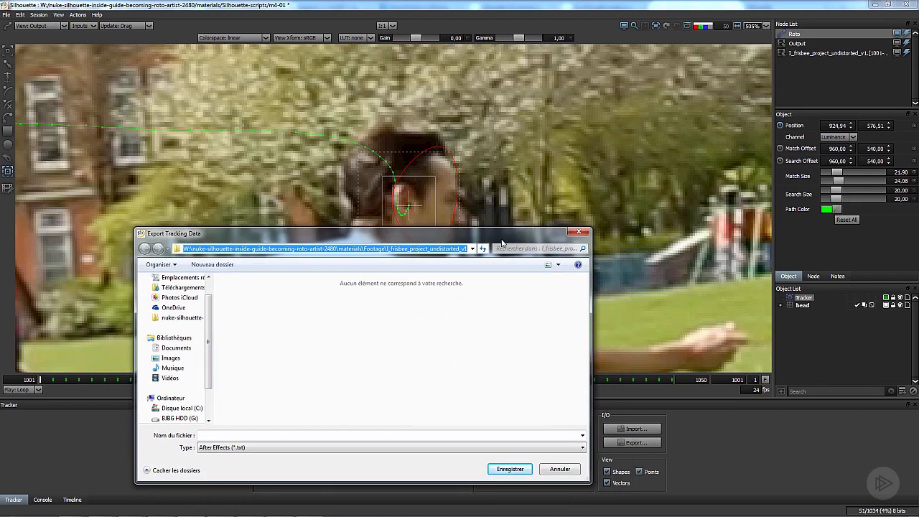
{"action": "left_click", "coordinate": [560, 467]}
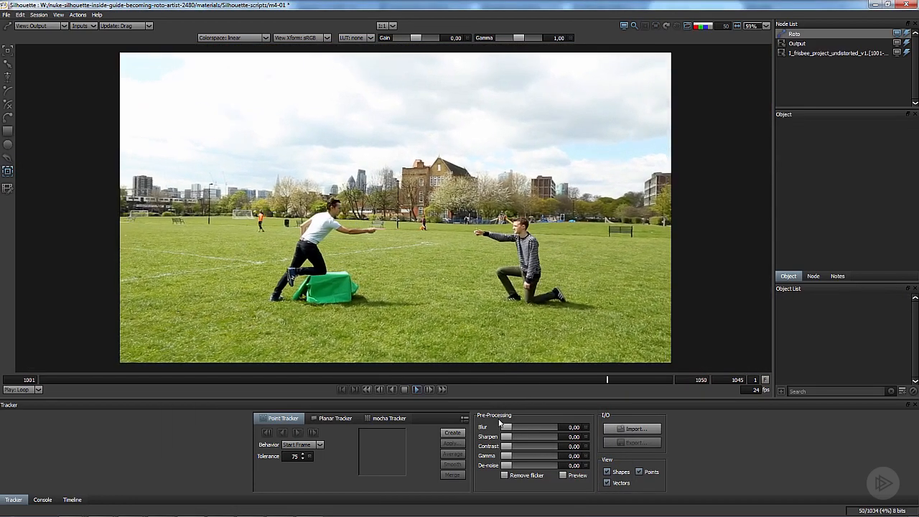